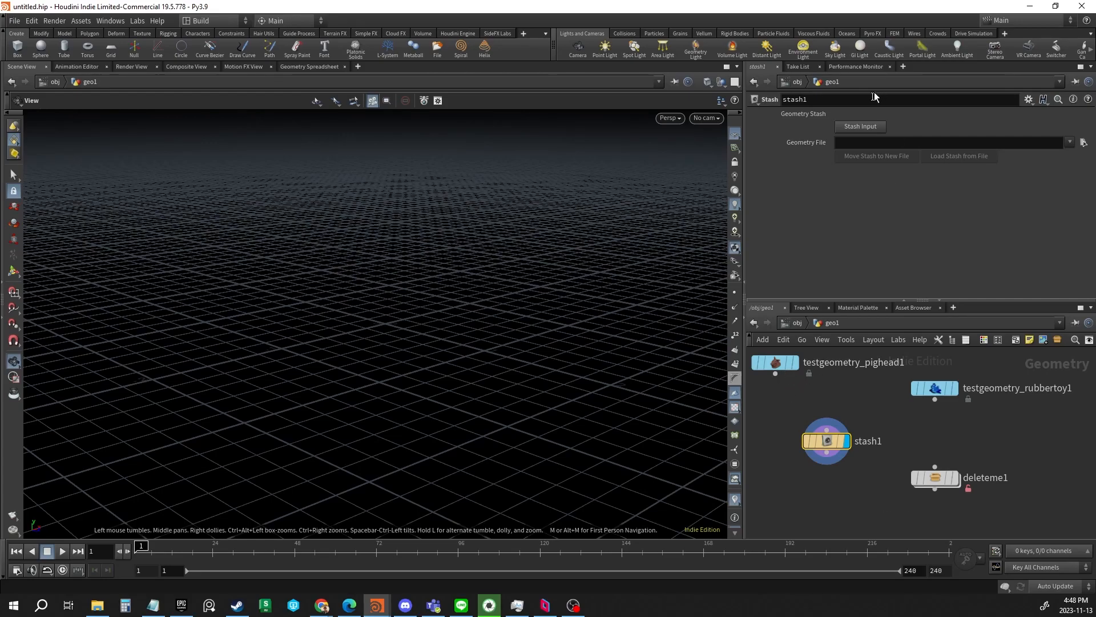
# - Store geometry in the stash node and clear the stashed geometry again
pyautogui.click(859, 126)
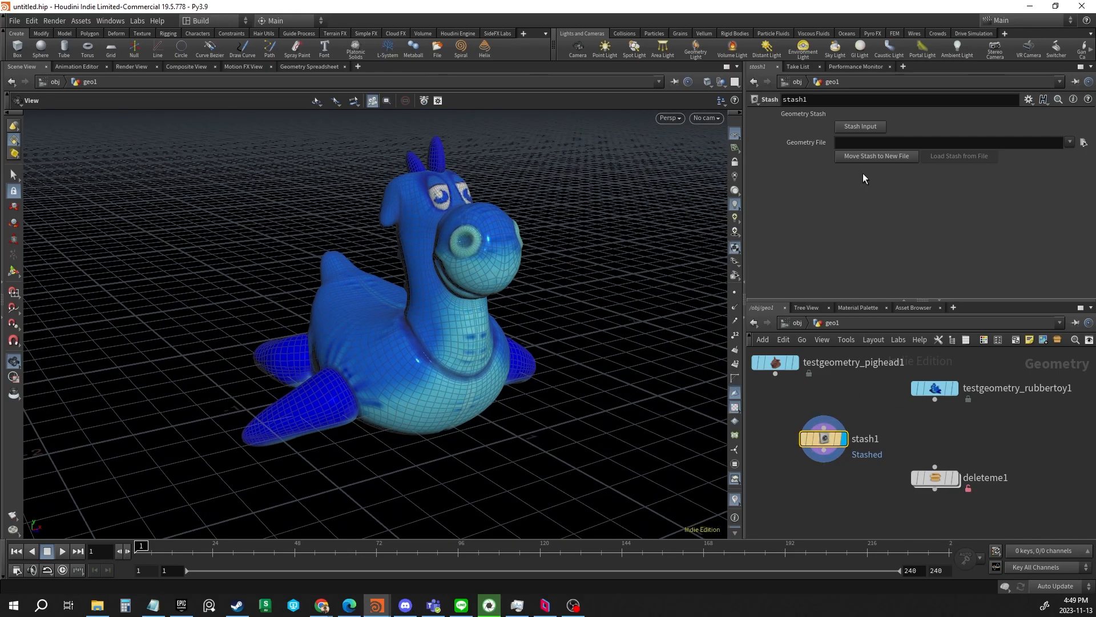
pyautogui.click(876, 155)
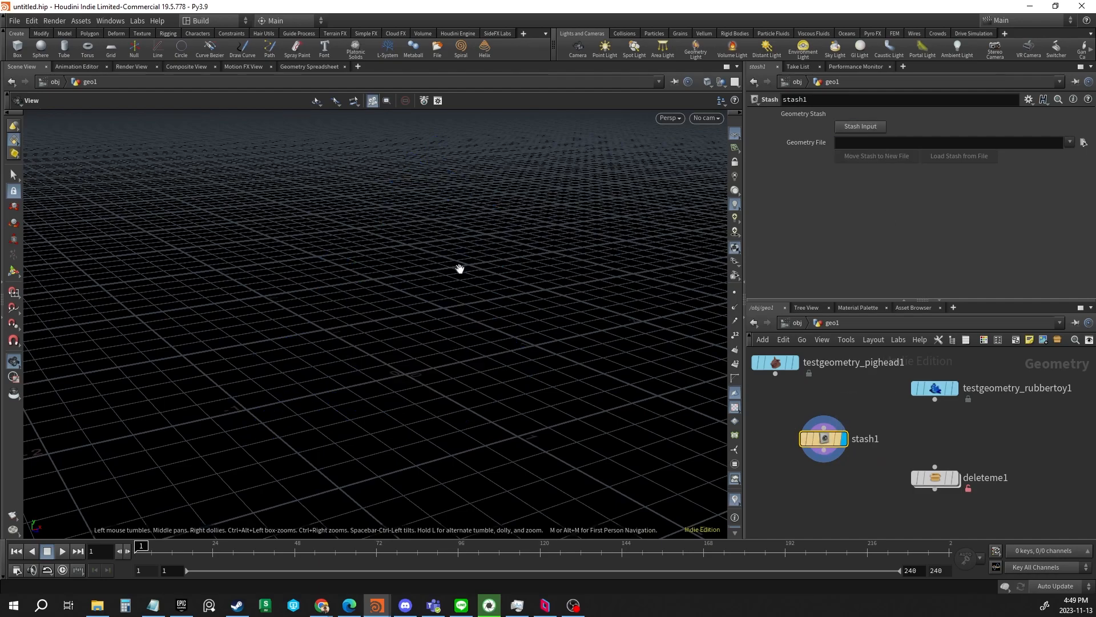
# - Bring up Type Properties for the deleteme1 digital asset from its node menu
pyautogui.rightClick(935, 478)
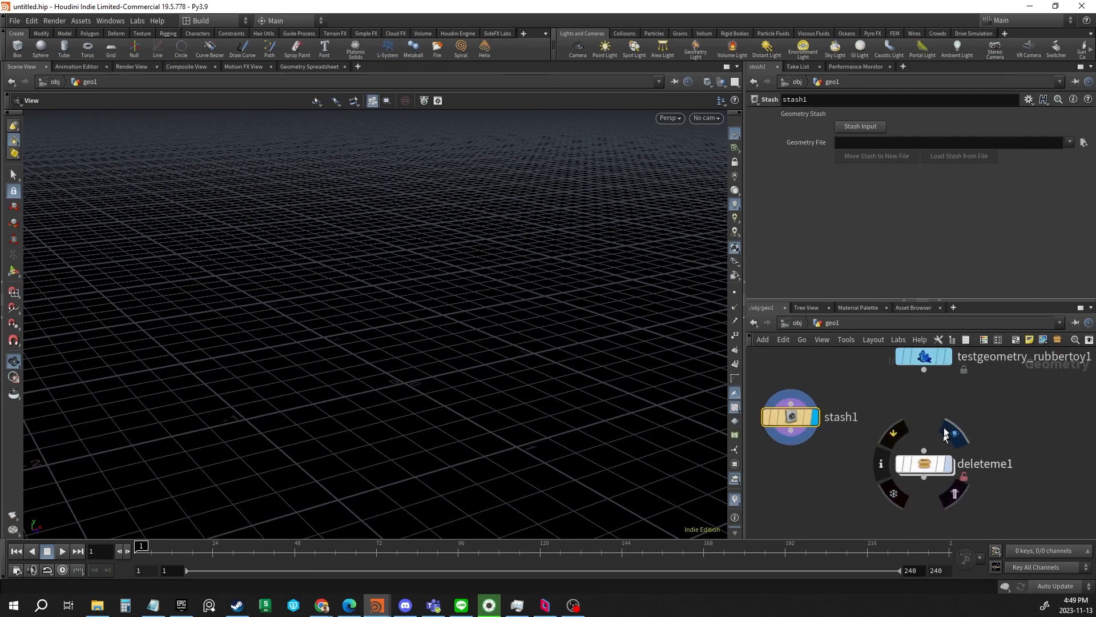
pyautogui.click(923, 462)
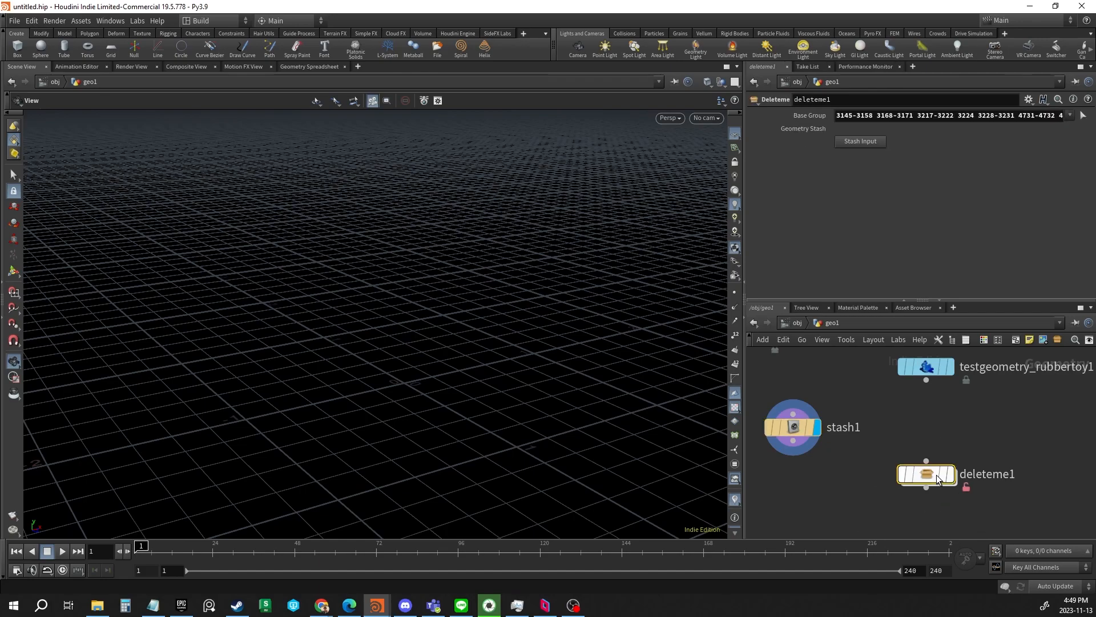
pyautogui.doubleClick(926, 473)
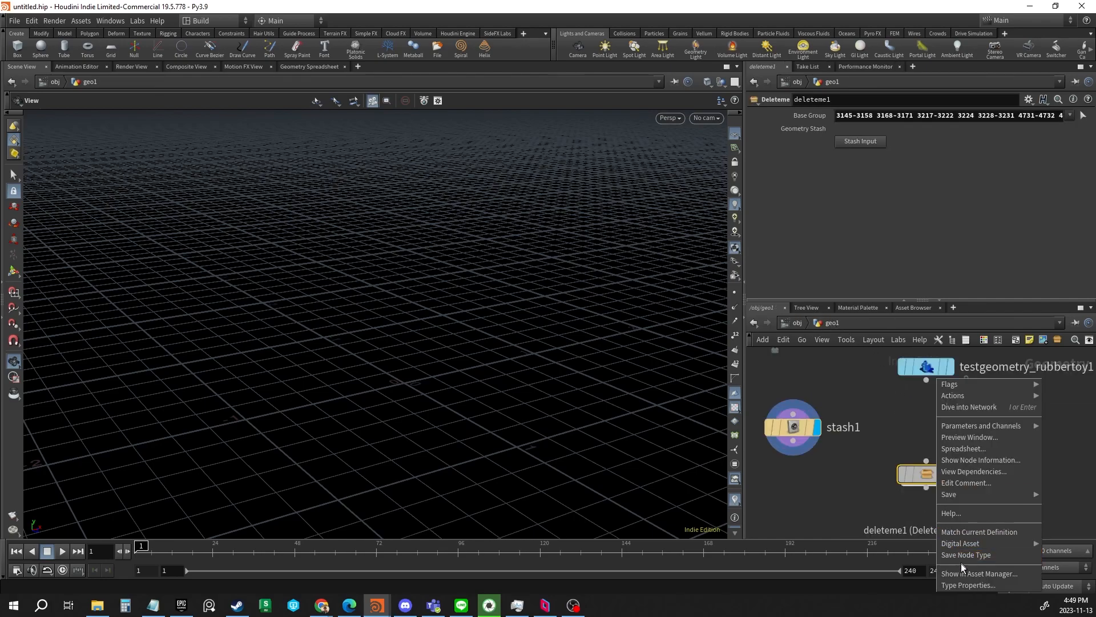
pyautogui.click(968, 585)
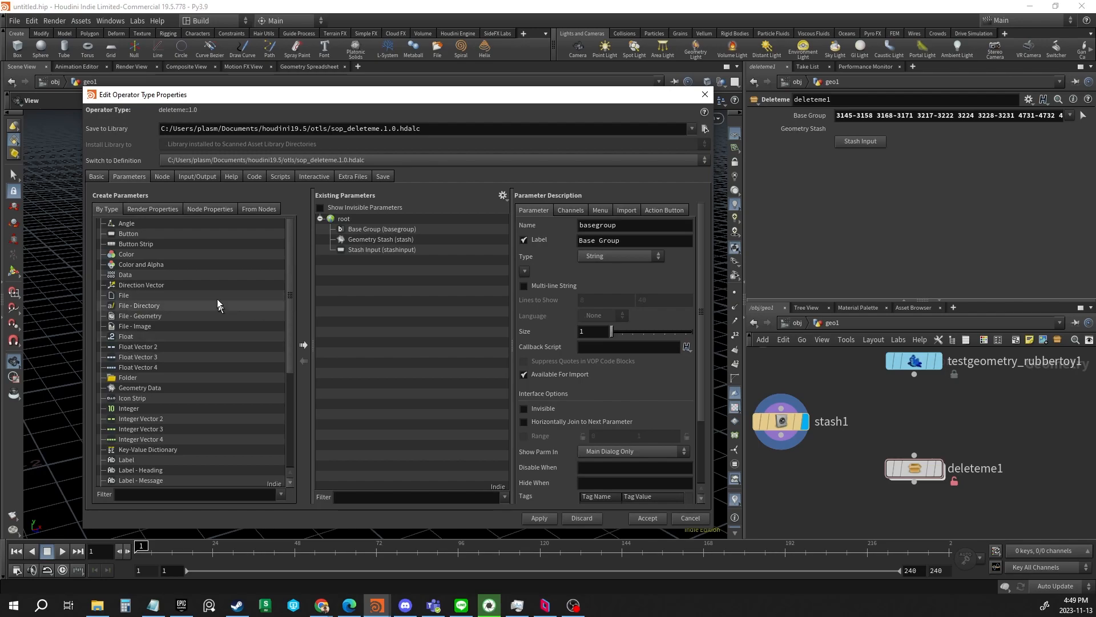
# - Promote stash1's Geometry Stash and Stash Input parameters, accept the asset, and display deleteme1
pyautogui.scroll(-3)
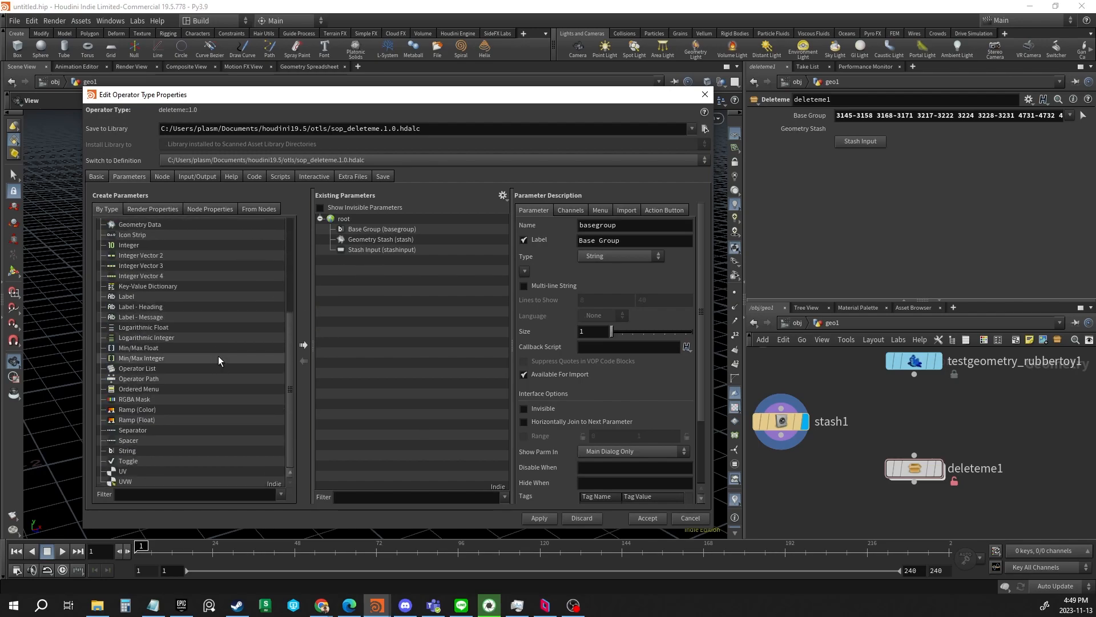
pyautogui.click(259, 208)
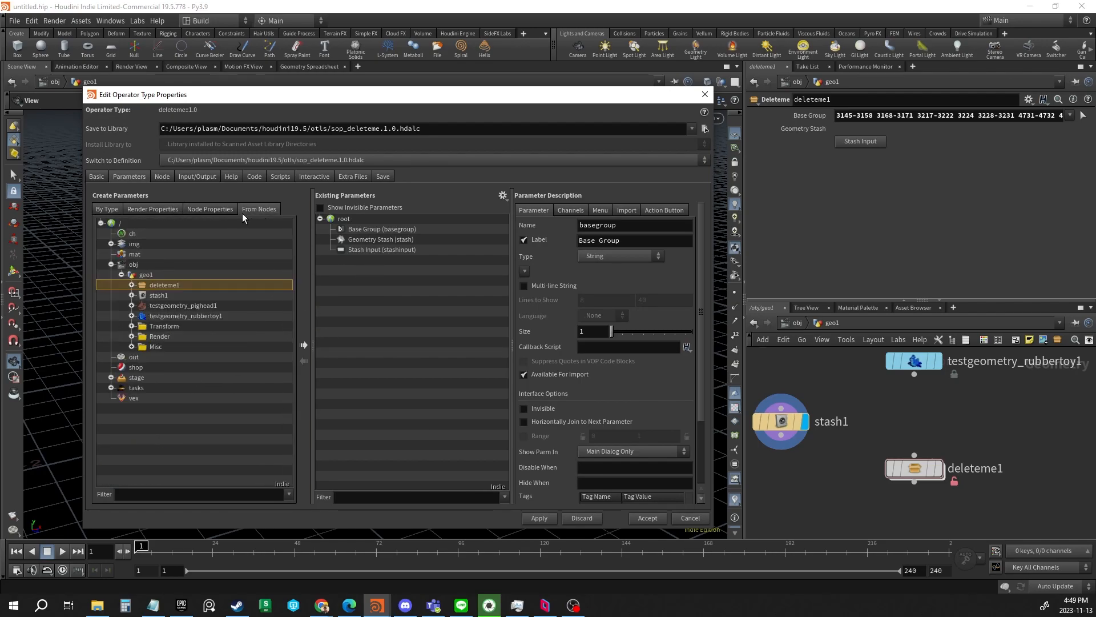
pyautogui.click(130, 294)
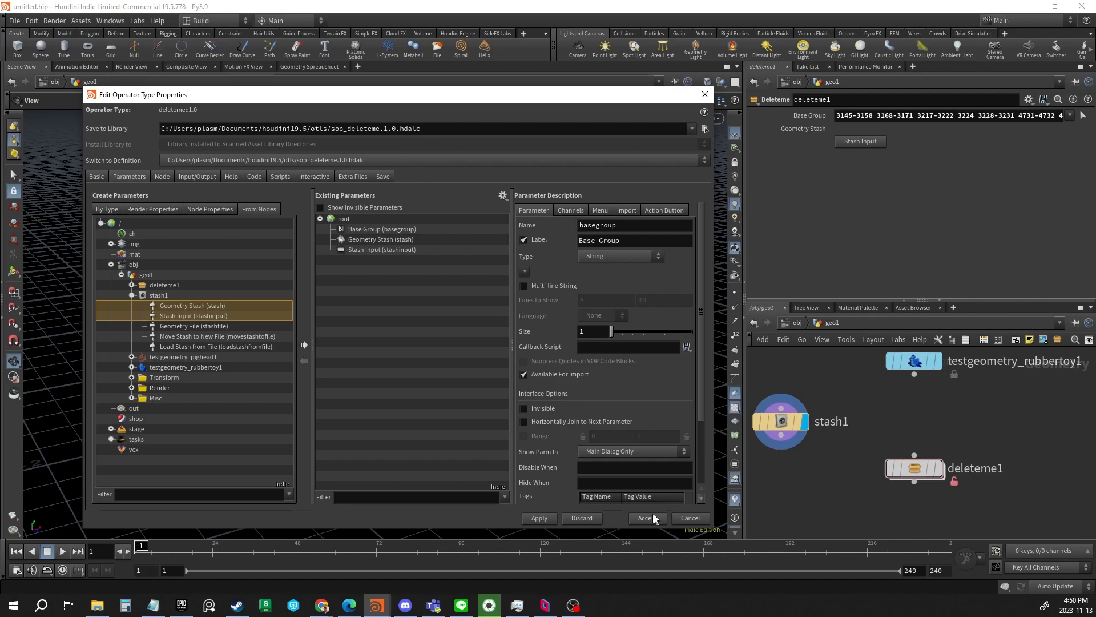
pyautogui.click(644, 518)
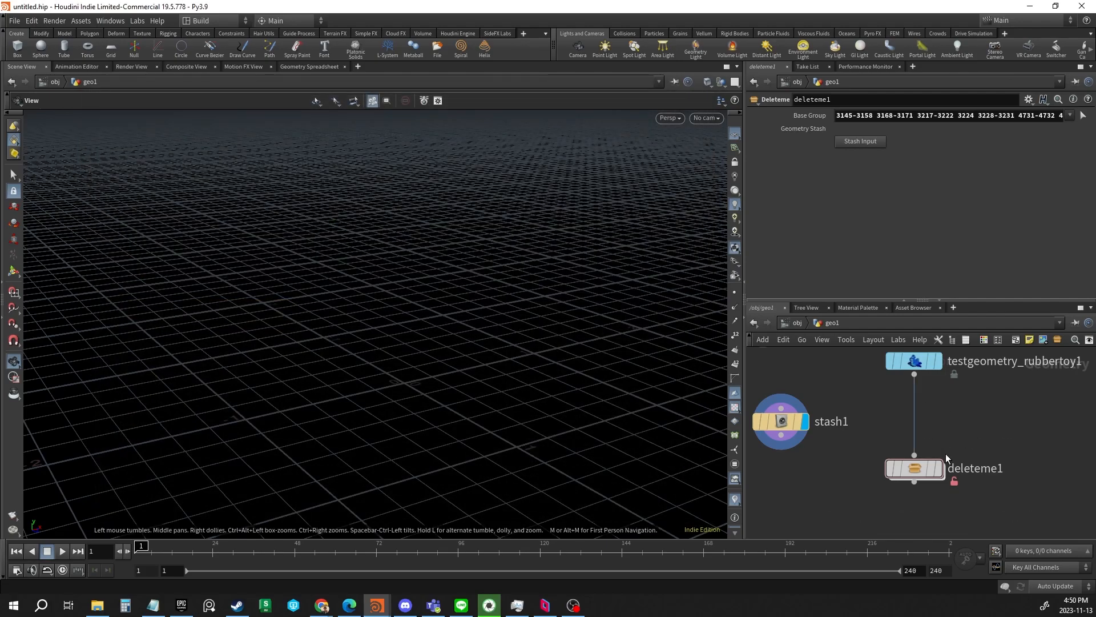
pyautogui.click(913, 468)
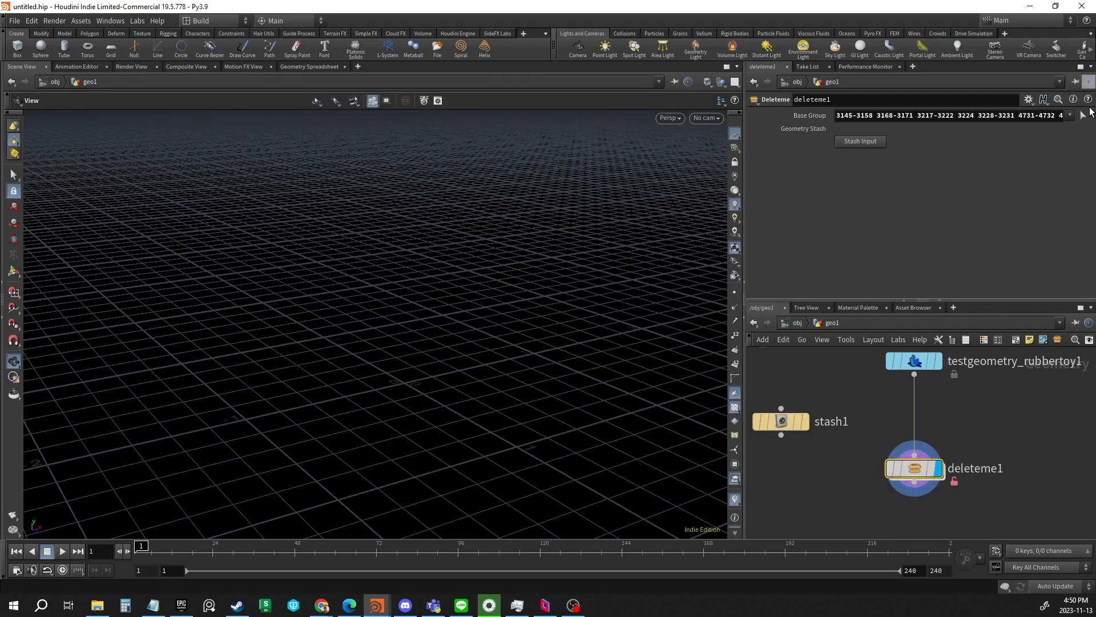